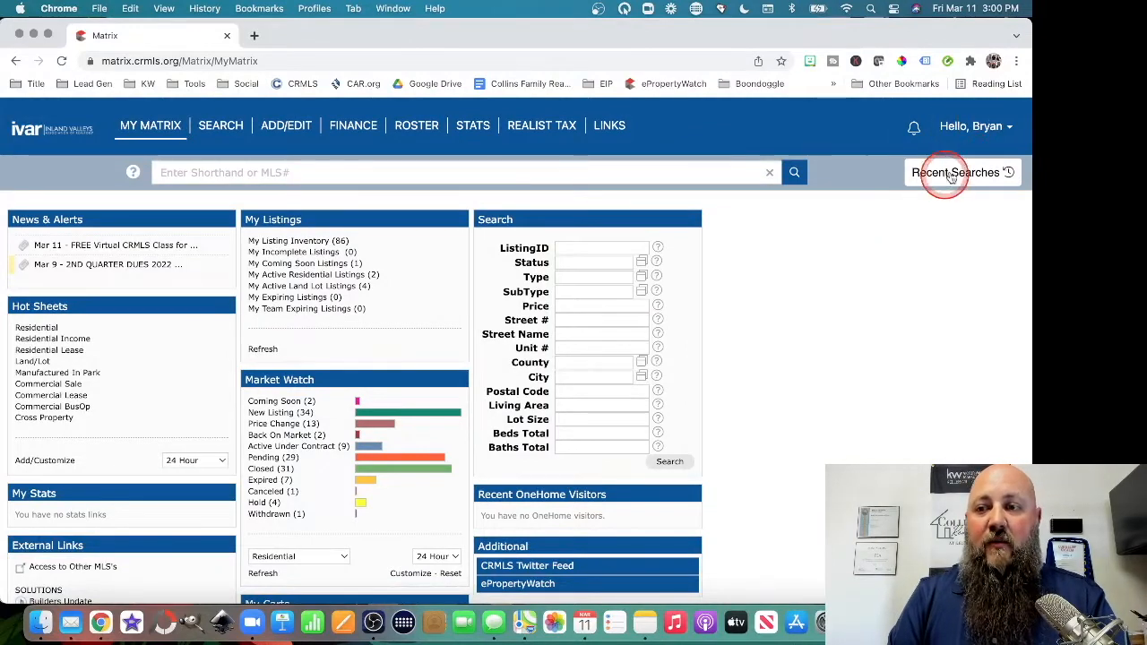
Reach My Information from the Hello user menu's Settings entry.
left_click(975, 125)
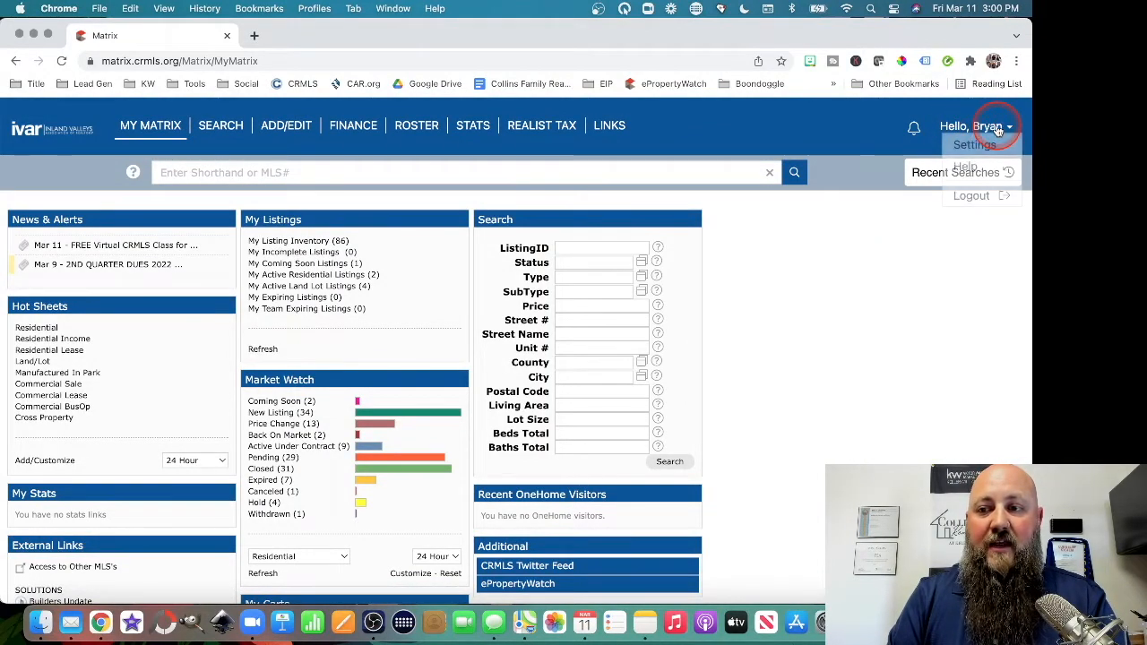
left_click(972, 145)
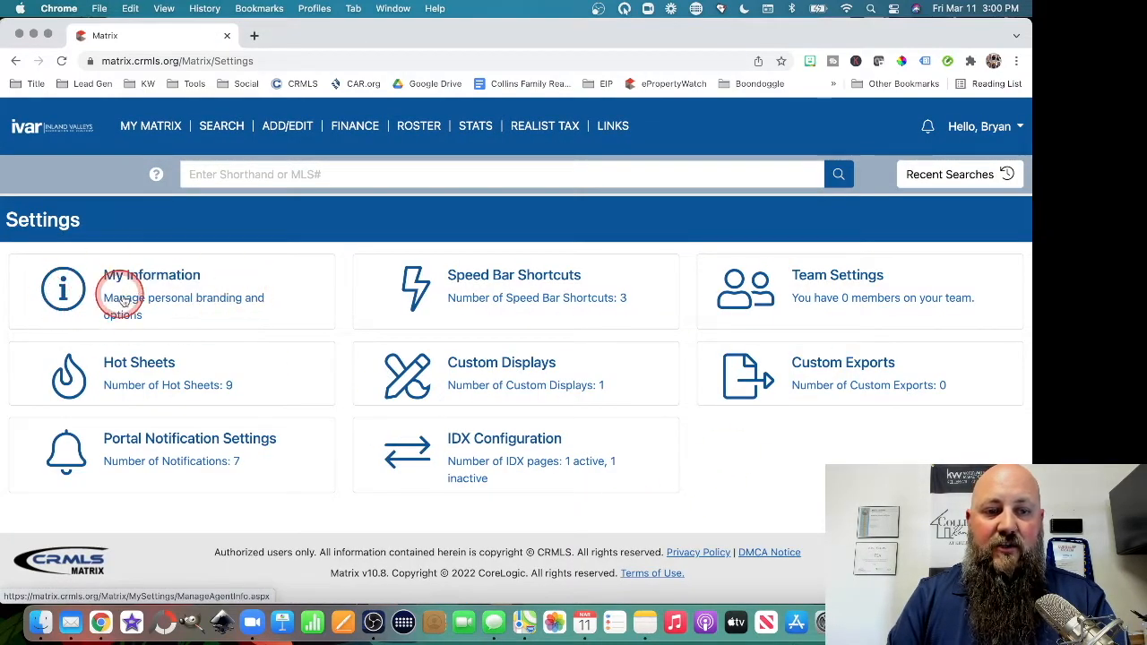
left_click(151, 275)
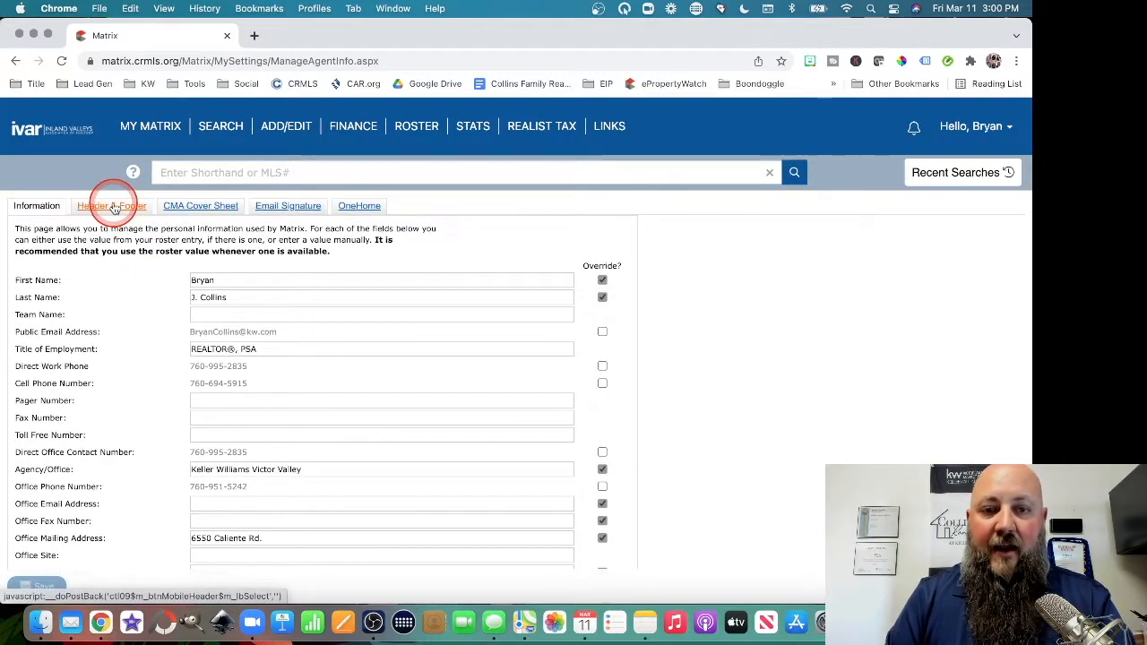
Review the Header & Footer page's print header preview with banner, photo and branding lines.
left_click(111, 205)
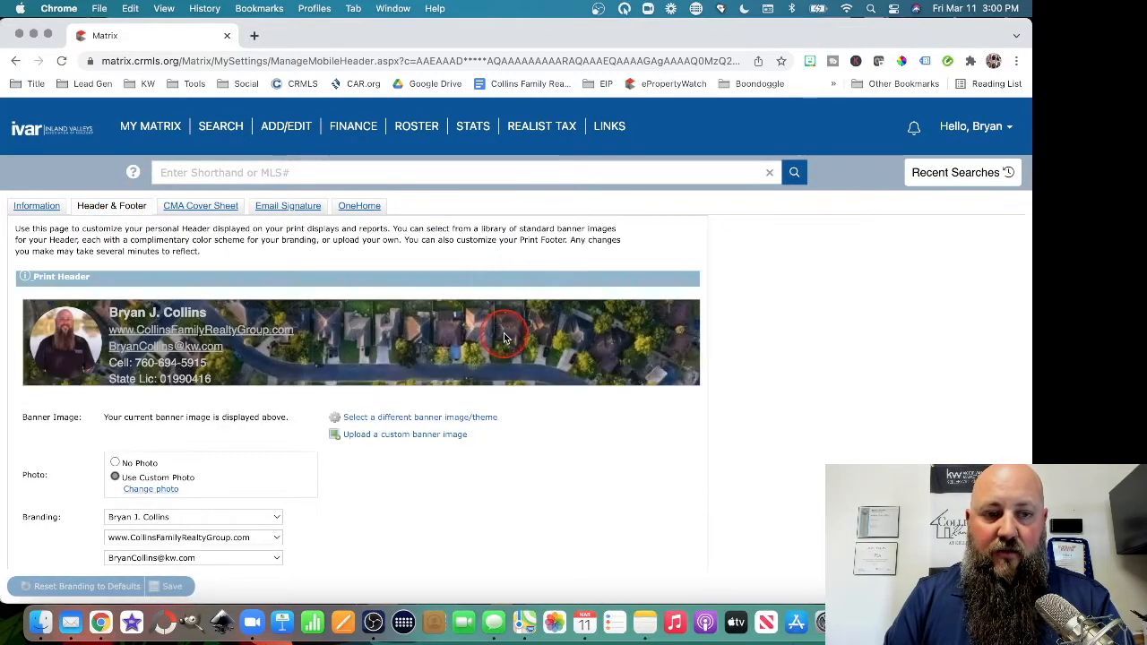
mouse_move(590, 360)
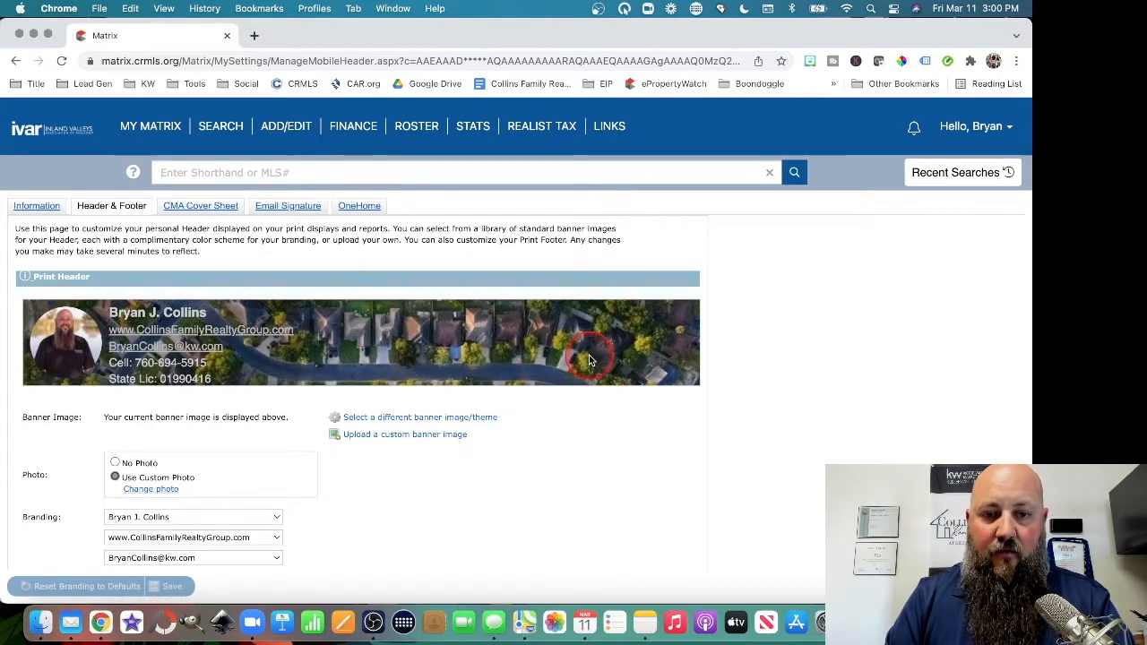
scroll("down", 3)
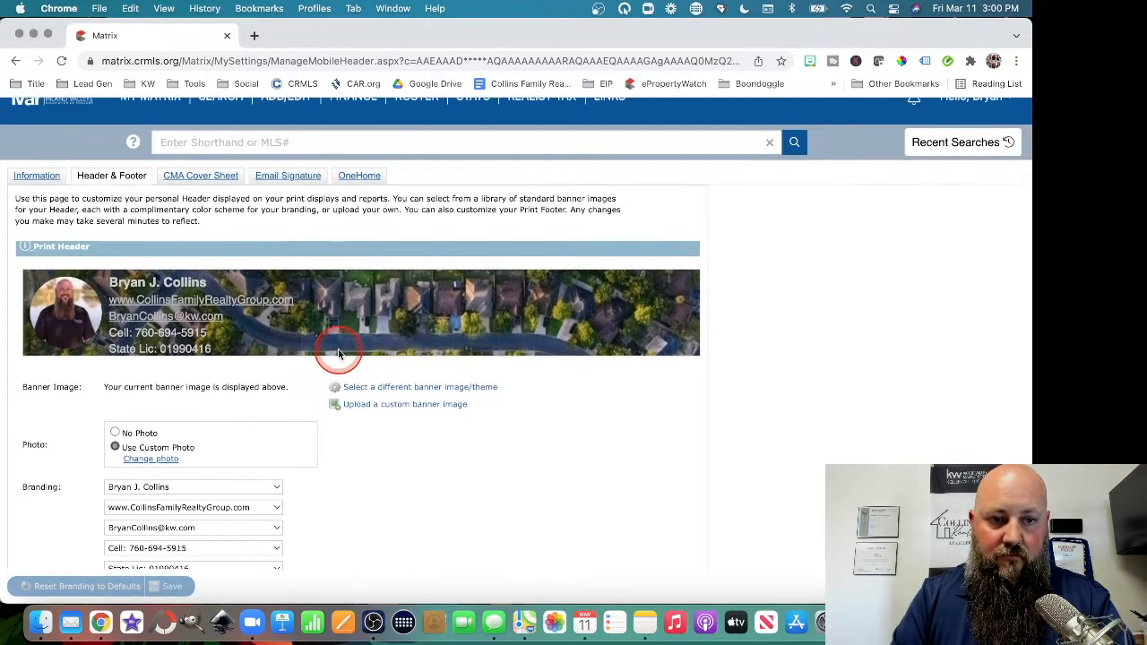
scroll("down", 3)
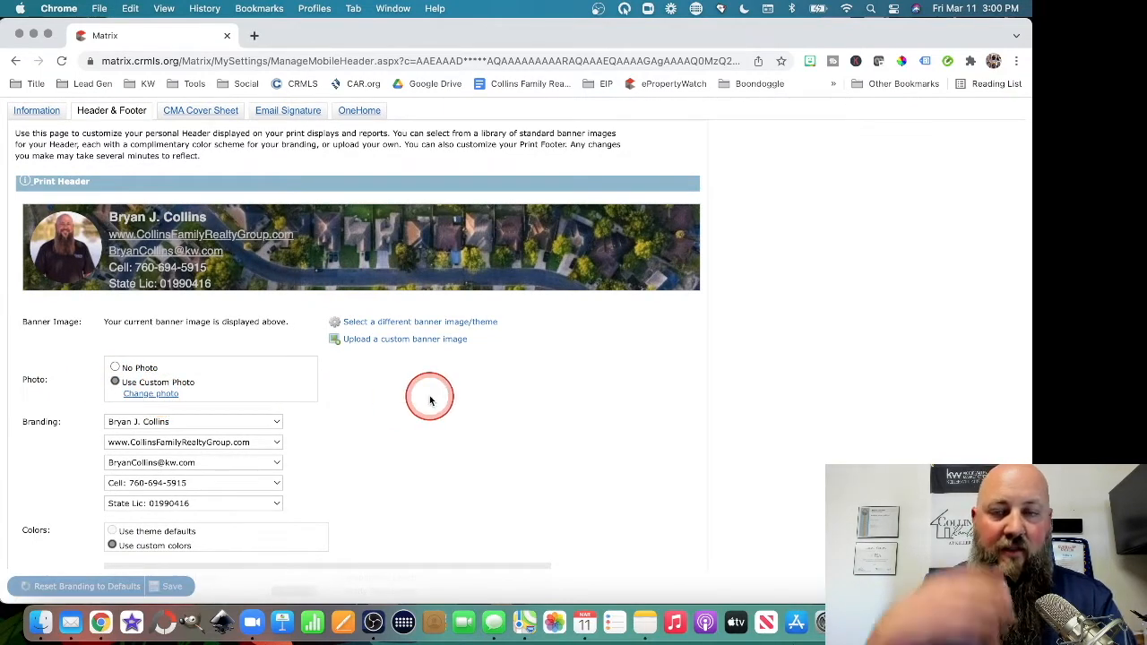
Replace the header photo with '2021 Headshot 2 Square 1700x1700.jpg', cropped and saved.
left_click(151, 394)
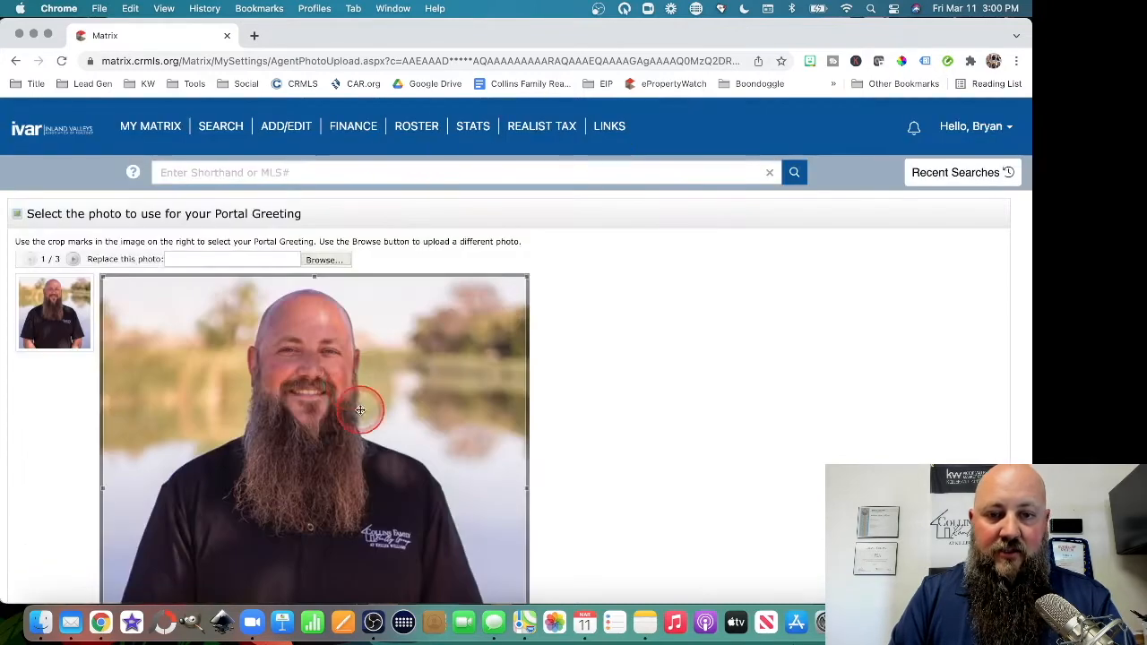
scroll("down", 3)
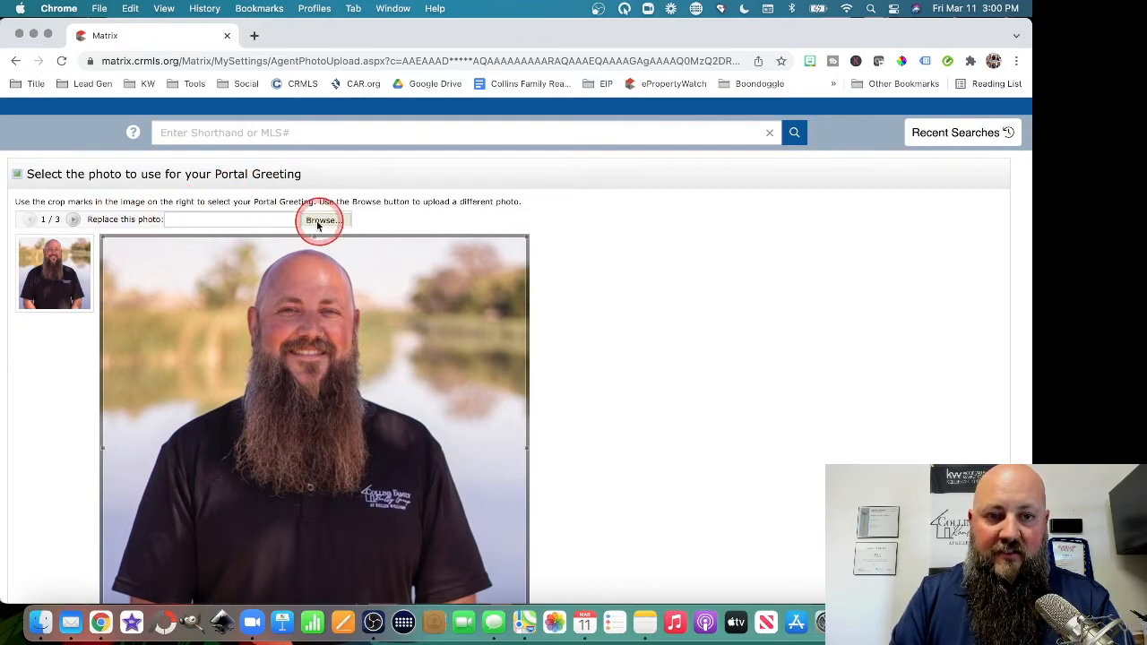
left_click(320, 219)
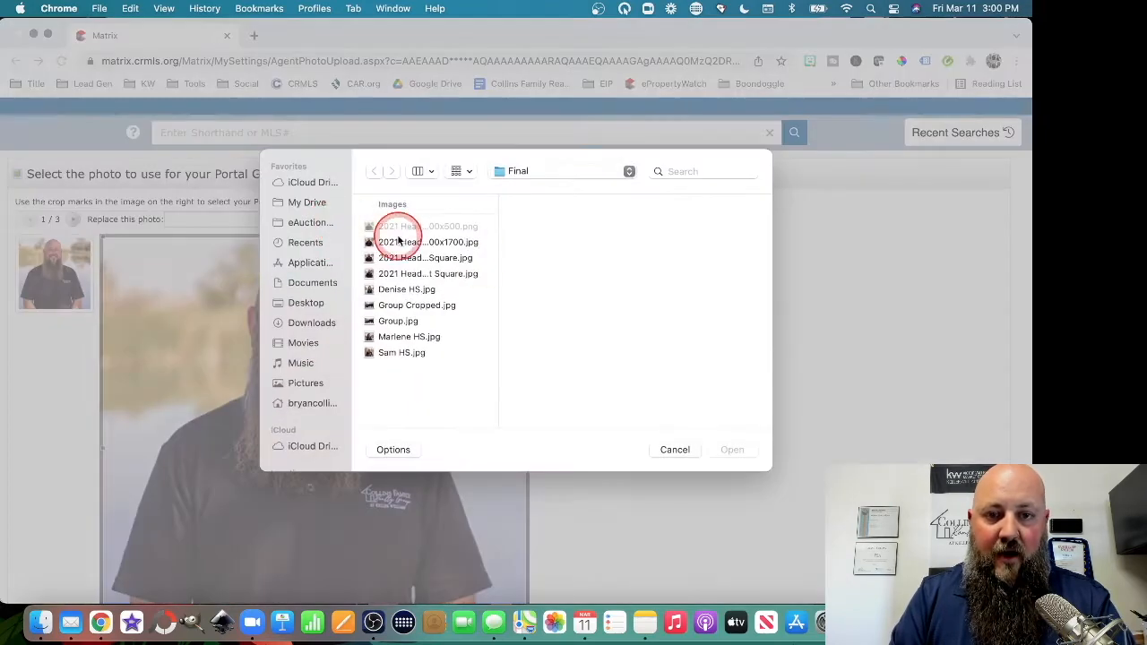
left_click(427, 242)
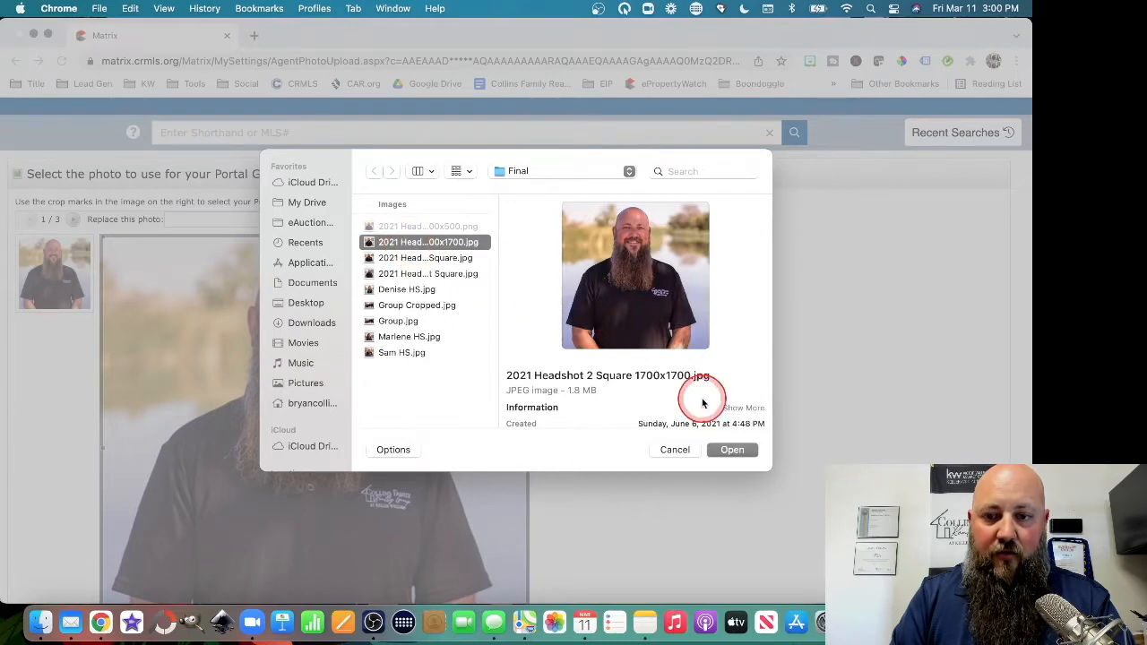
left_click(732, 449)
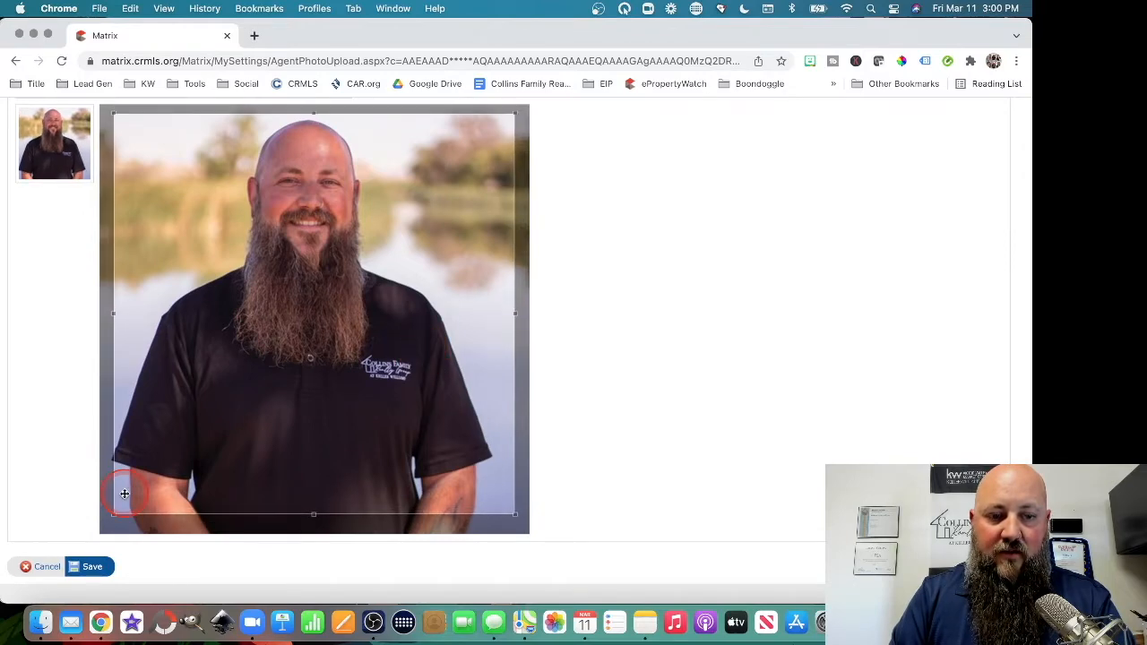
left_click(92, 566)
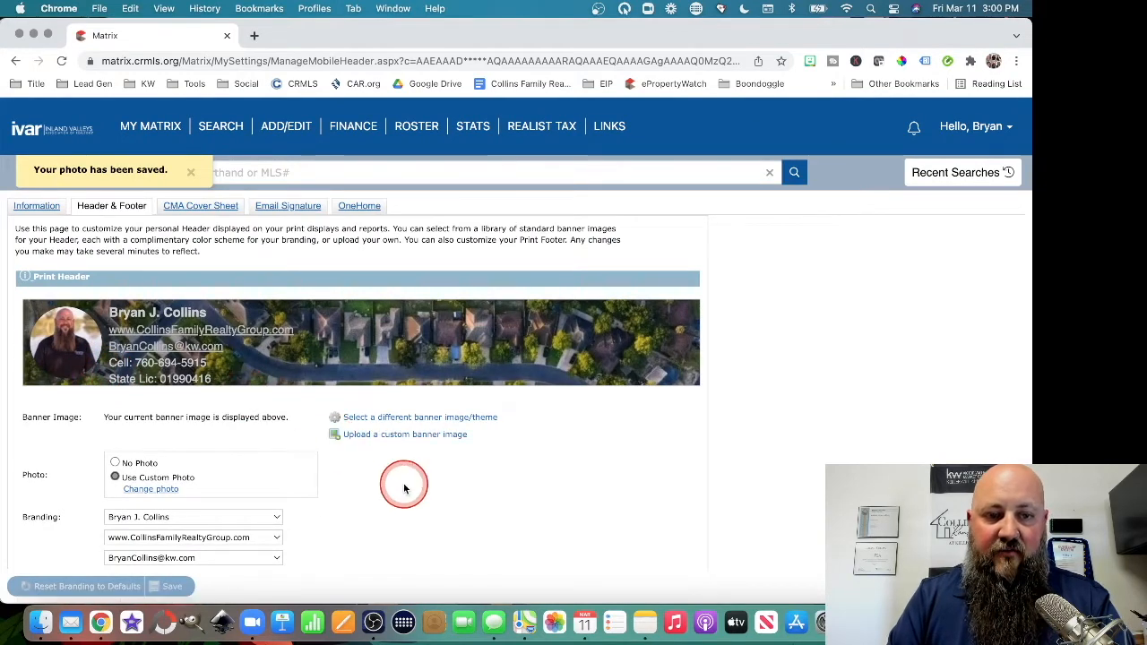
Reveal the custom banner upload field with its 946x120 pixel size guidance.
scroll("down", 3)
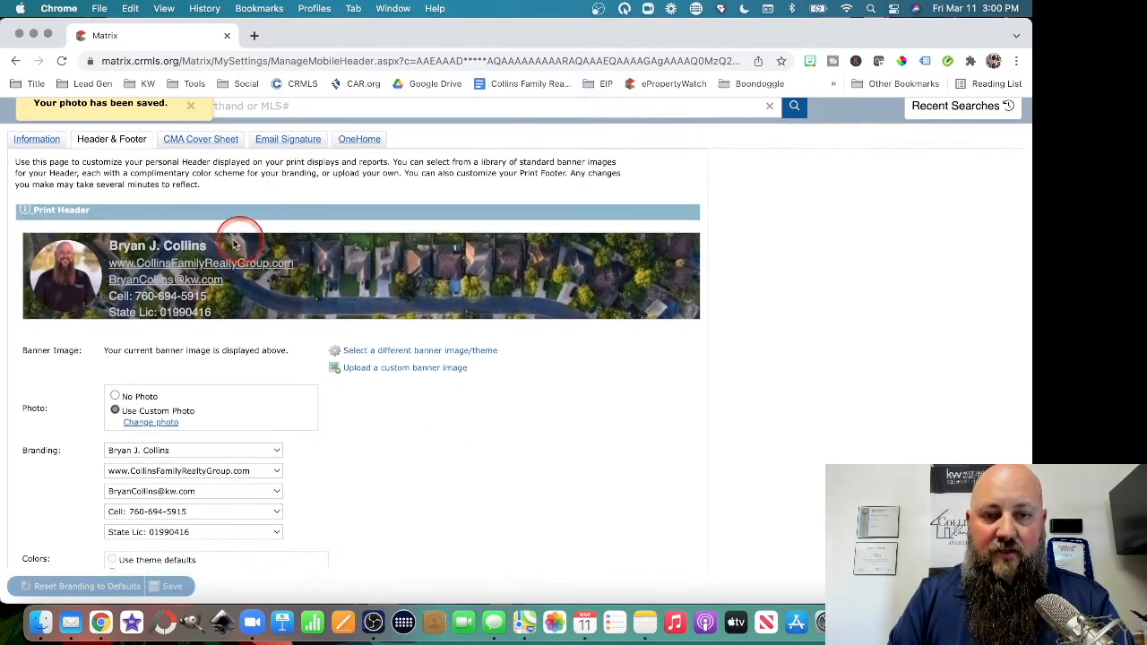
mouse_move(316, 349)
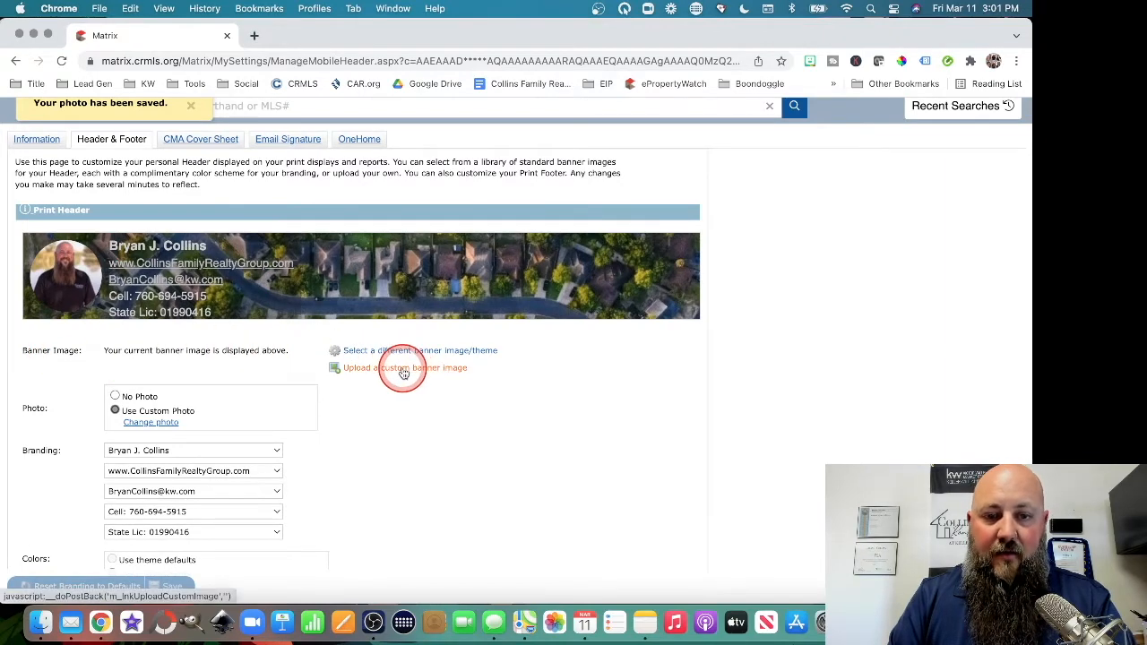
left_click(404, 368)
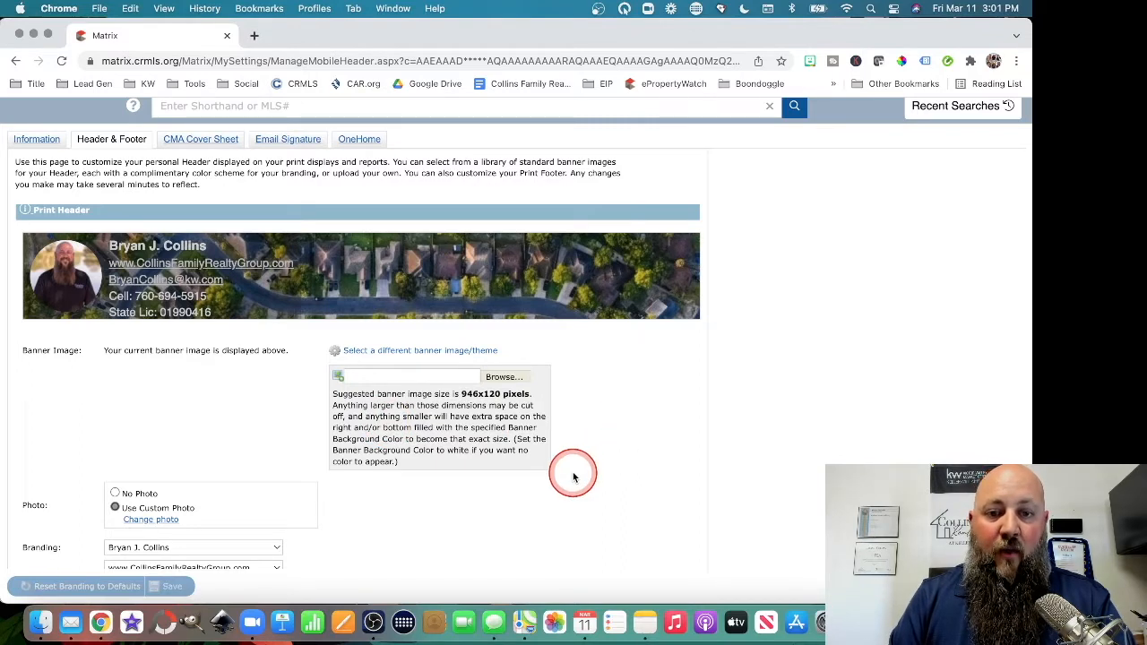
mouse_move(629, 457)
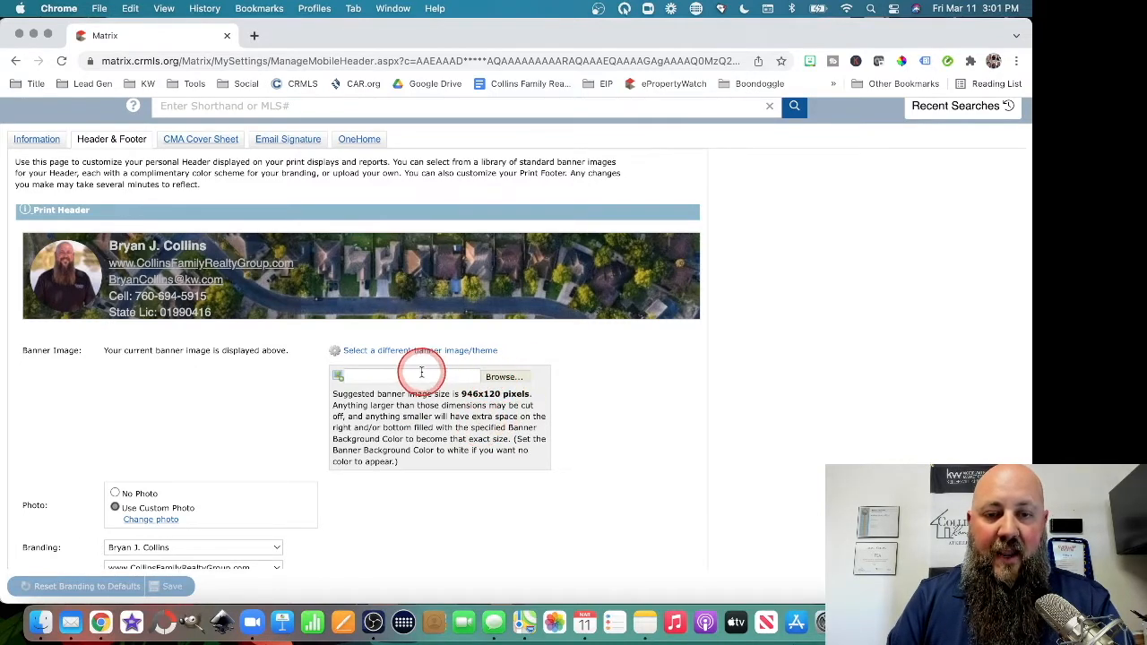
mouse_move(452, 378)
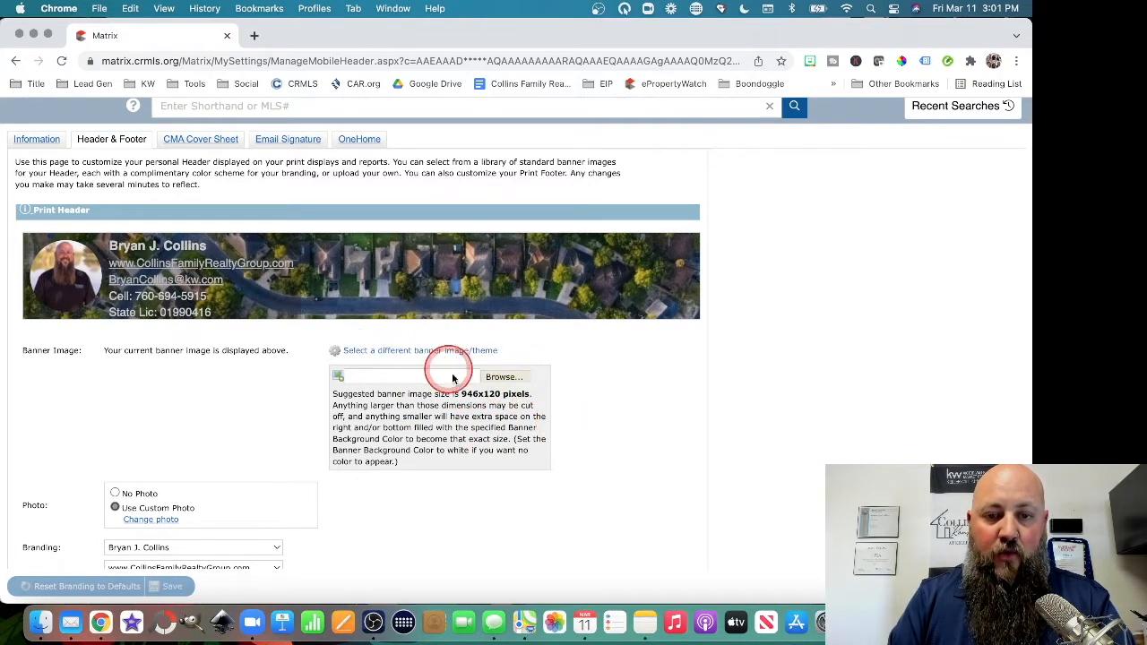
Start a new custom-size 946 × 120 px design at canva.com in a new browser tab.
left_click(253, 35)
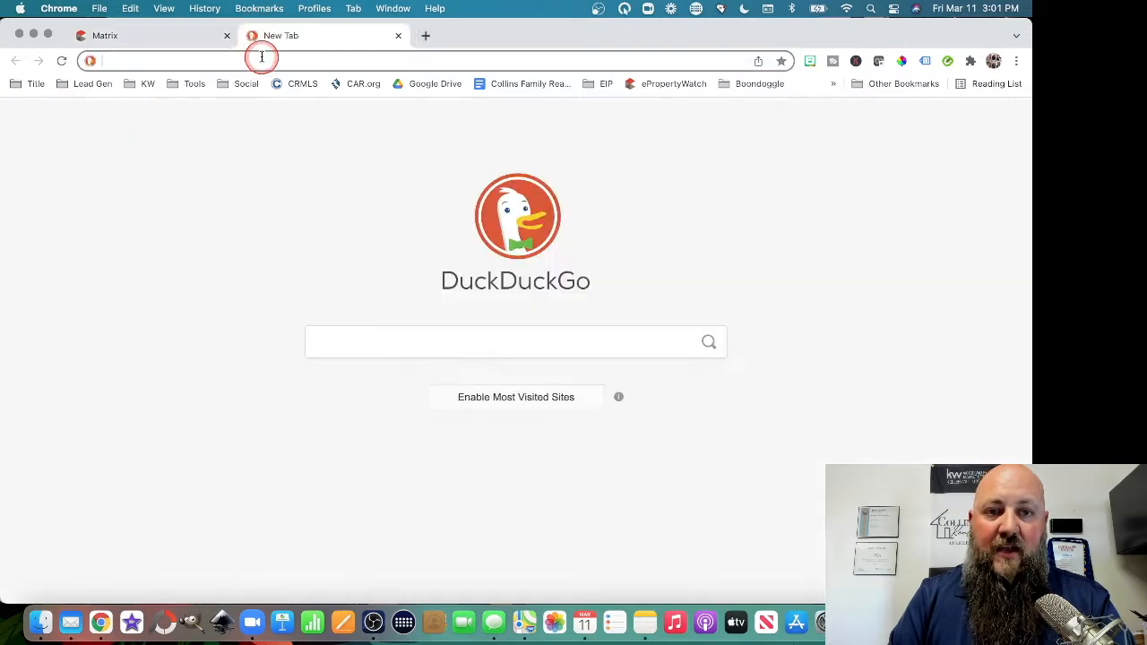
type("canva.com")
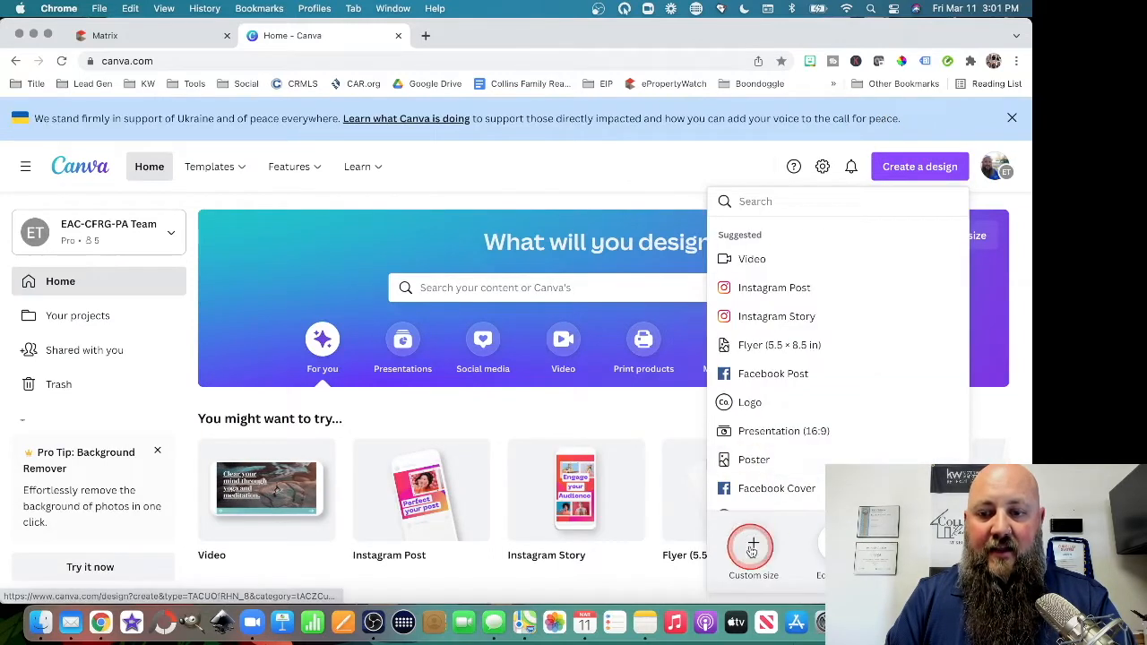
type("9")
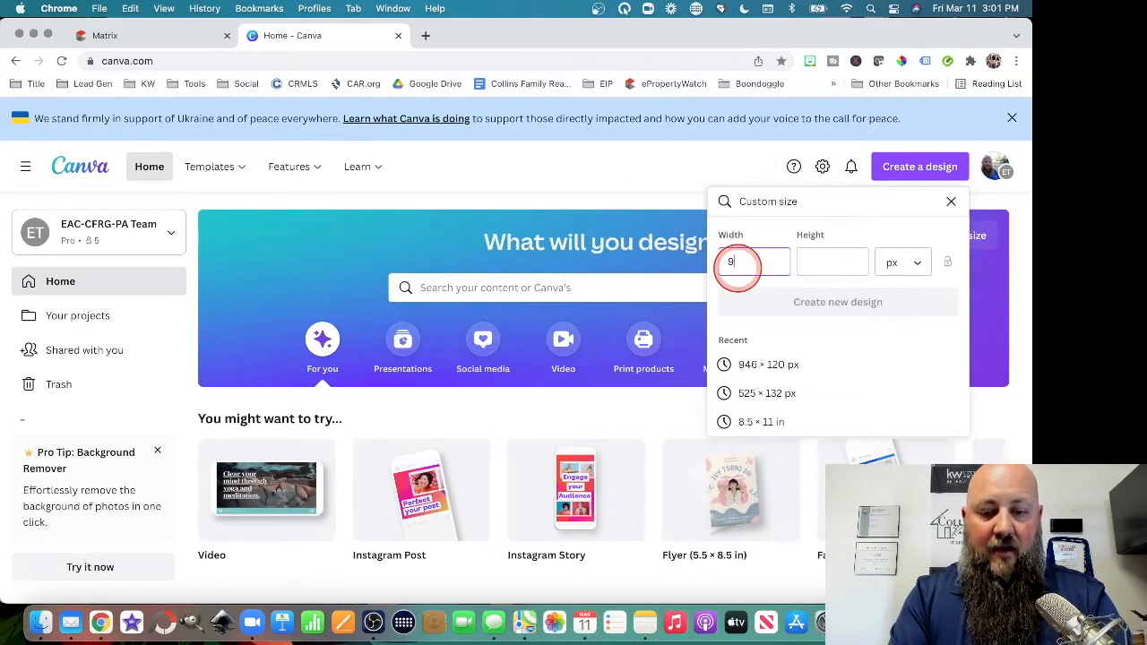
type("12")
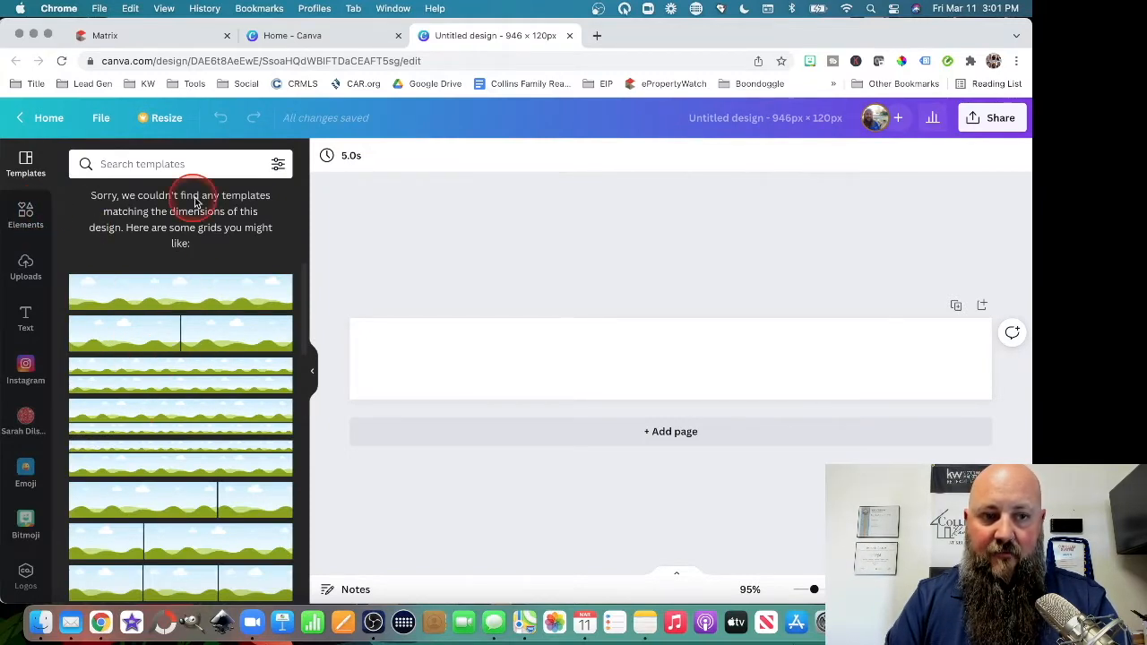
mouse_move(202, 238)
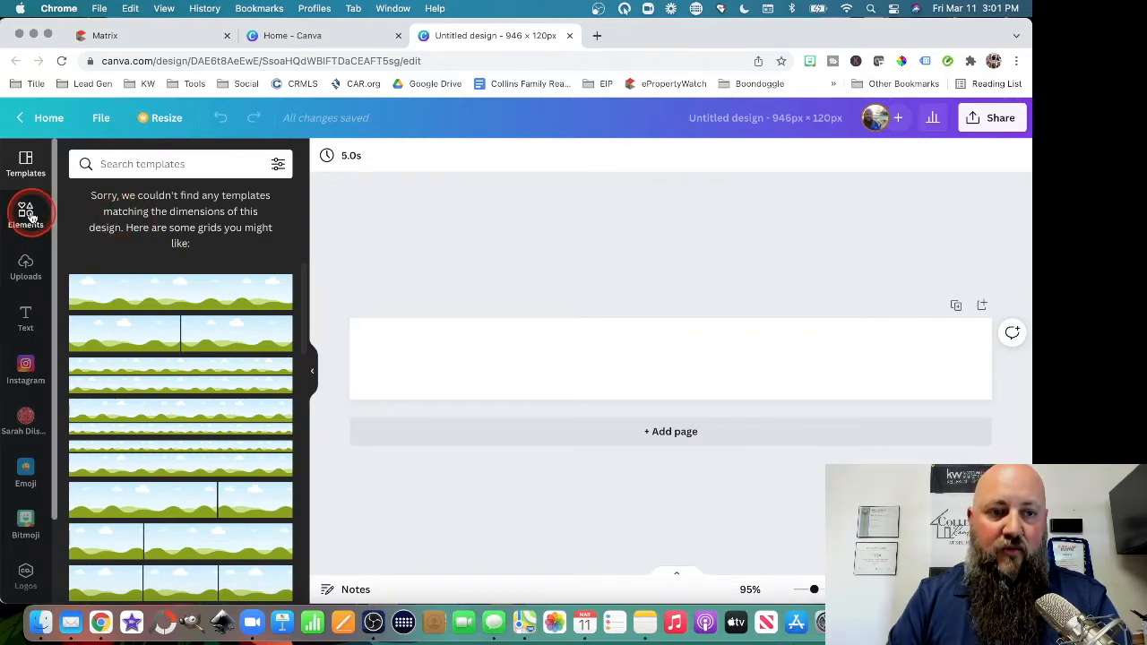
Place a recently used aerial neighborhood photo and stretch it to fill the banner.
left_click(25, 213)
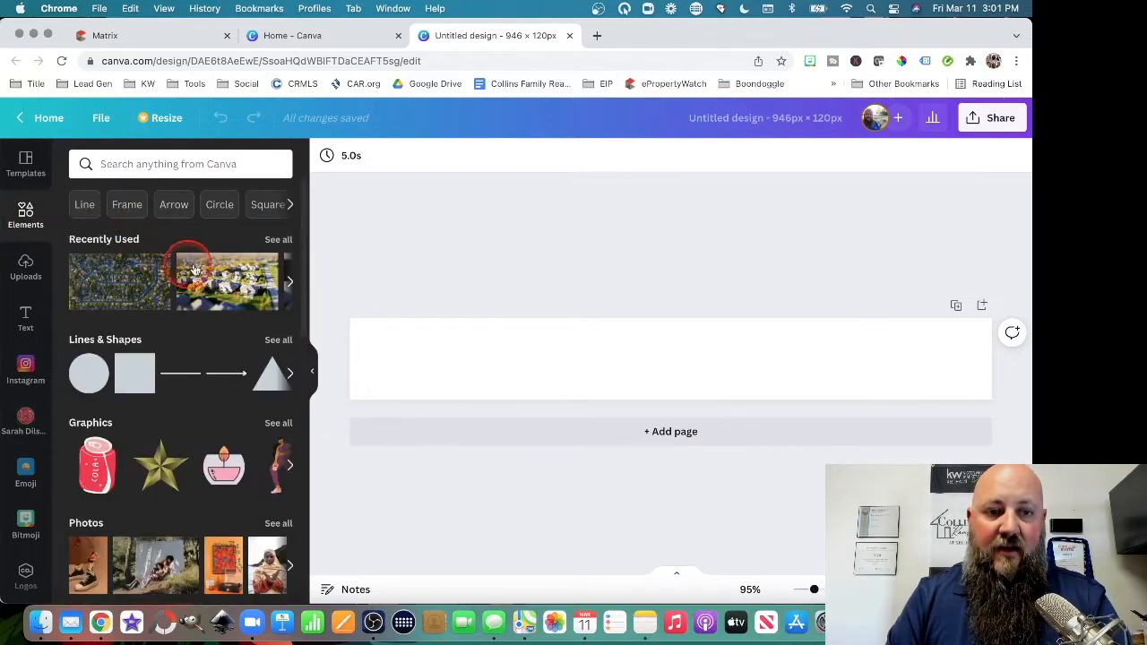
left_click(278, 239)
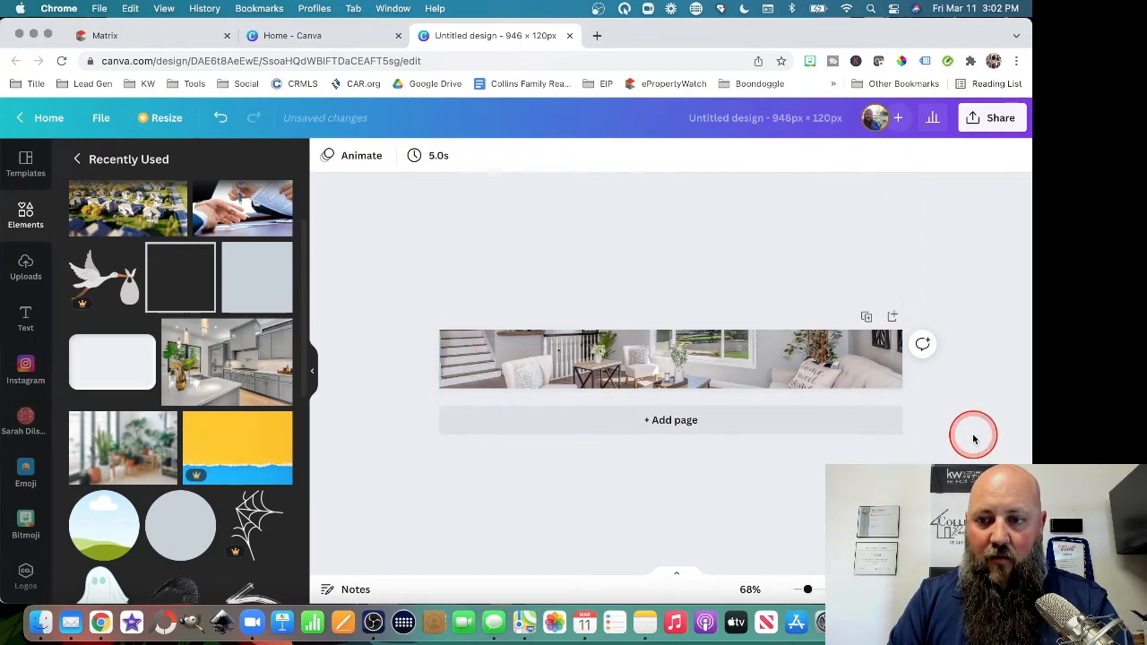
scroll("down", 3)
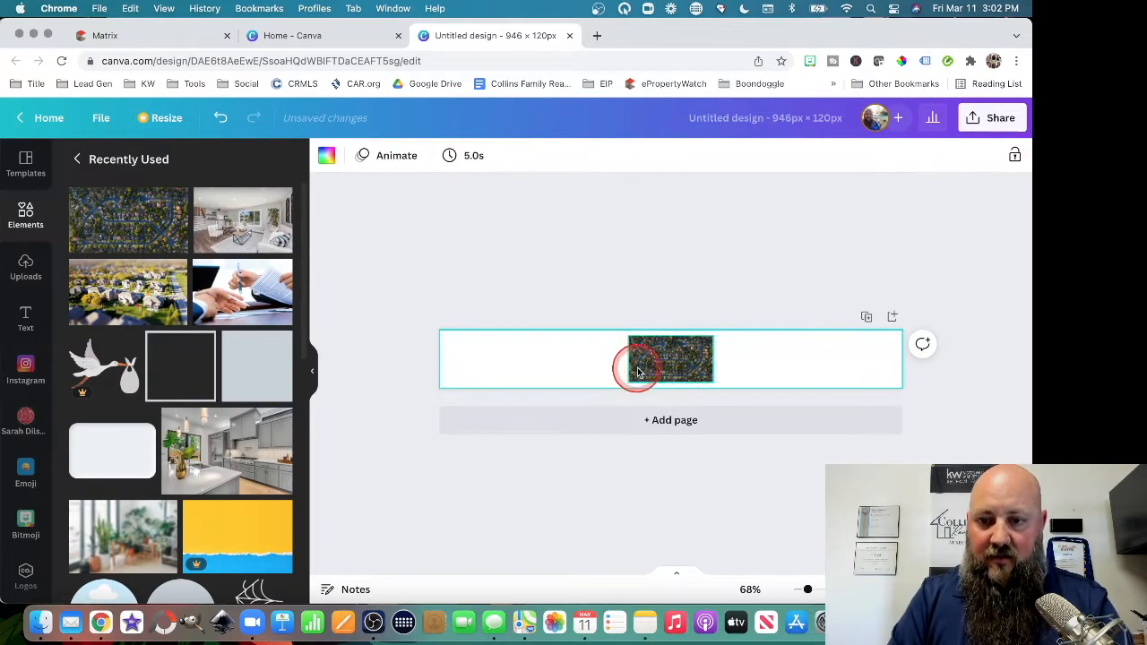
left_click_drag(637, 368, 438, 252)
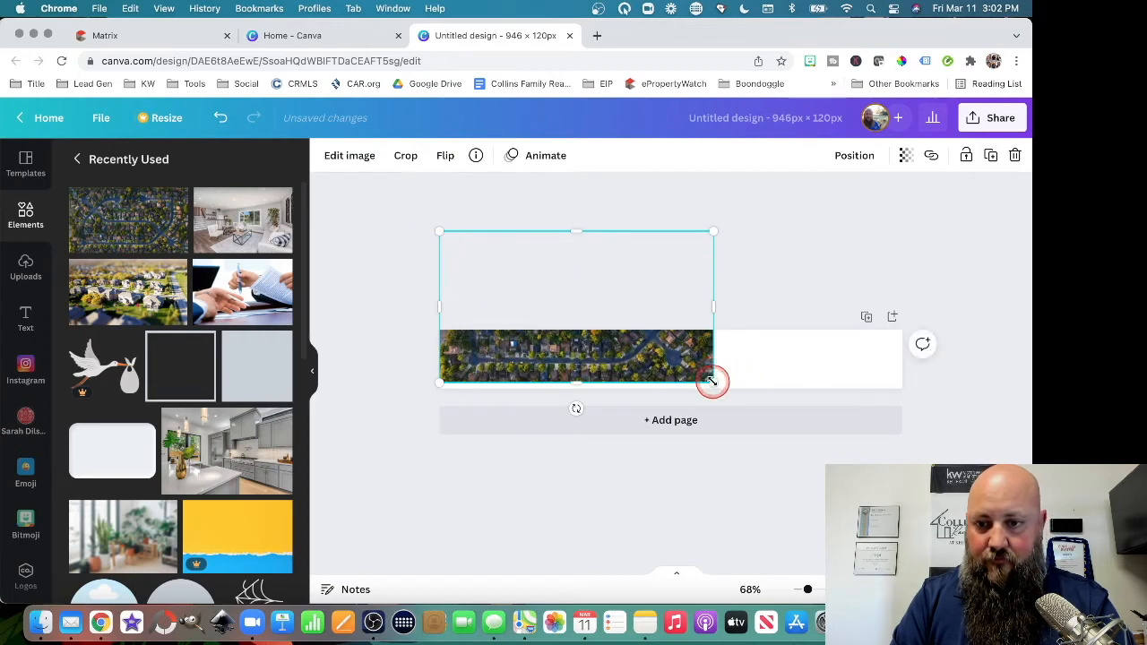
left_click_drag(713, 383, 902, 487)
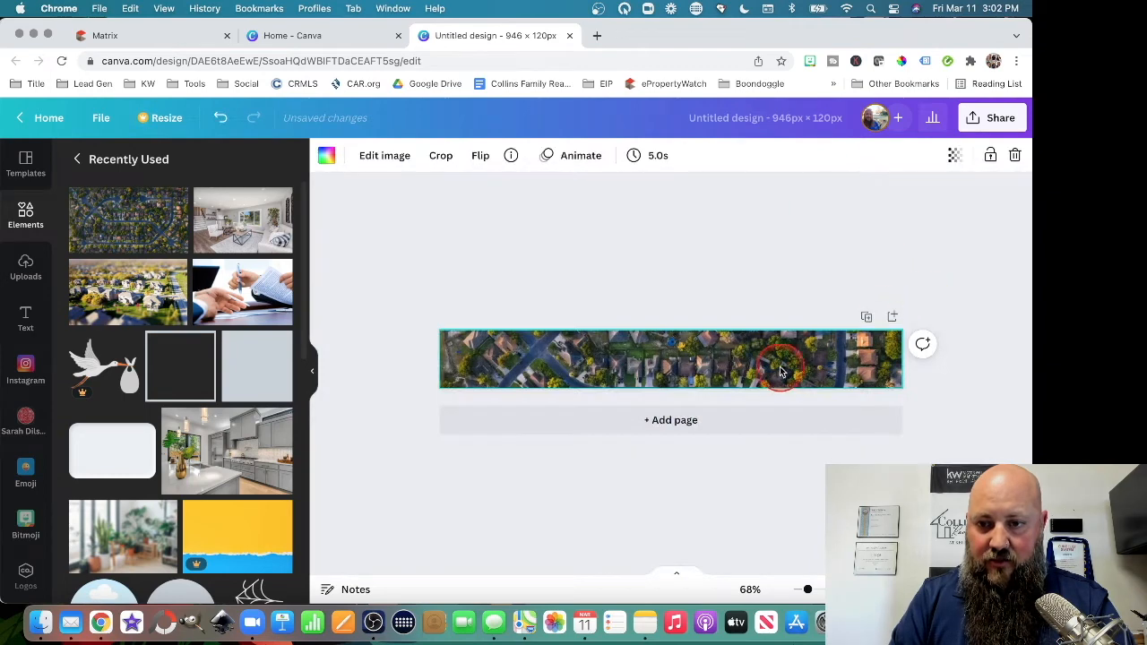
left_click(440, 155)
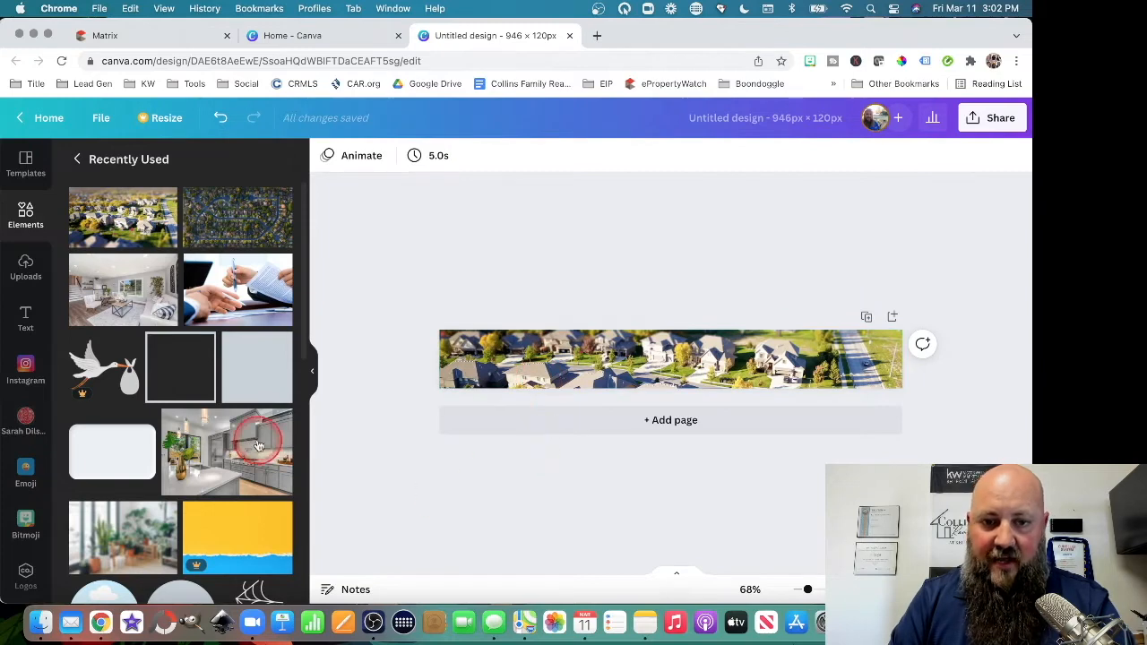
Download the neighborhood banner design as a JPG instead of PNG.
left_click(991, 117)
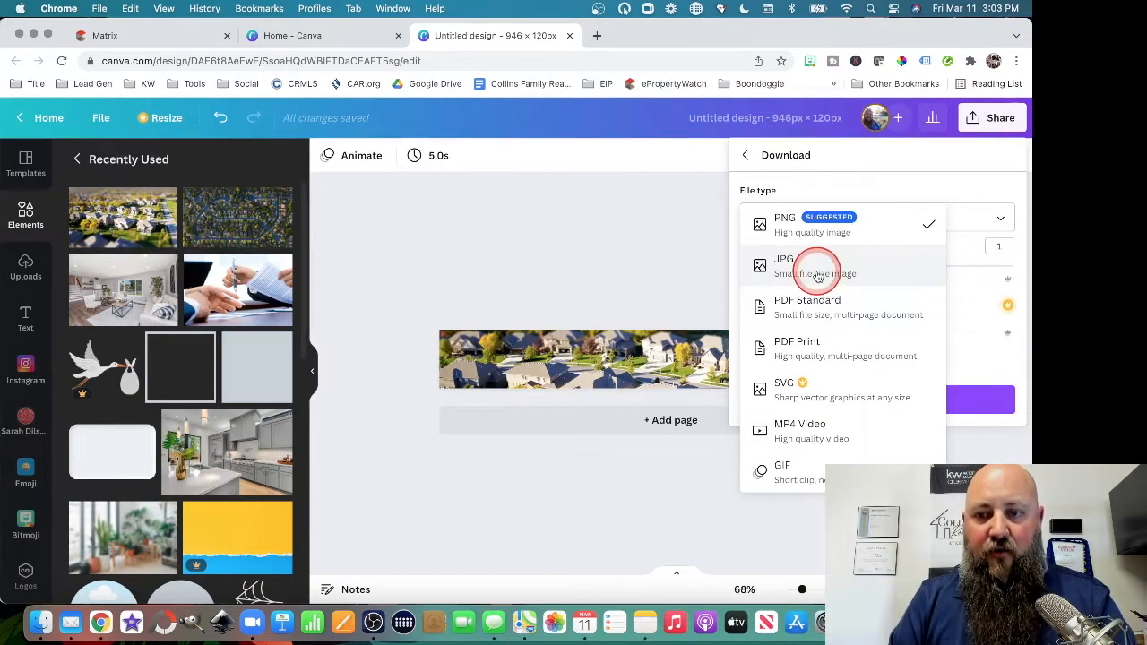
left_click(784, 264)
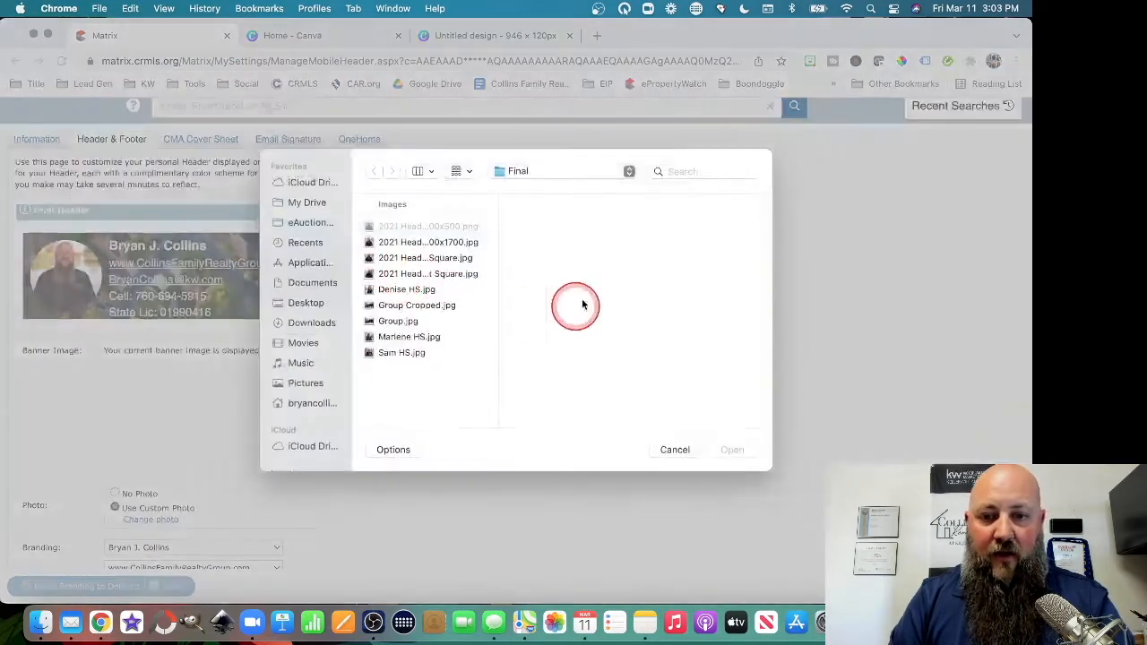
Upload the downloaded JPG as the custom banner and save the branding settings.
left_click(674, 449)
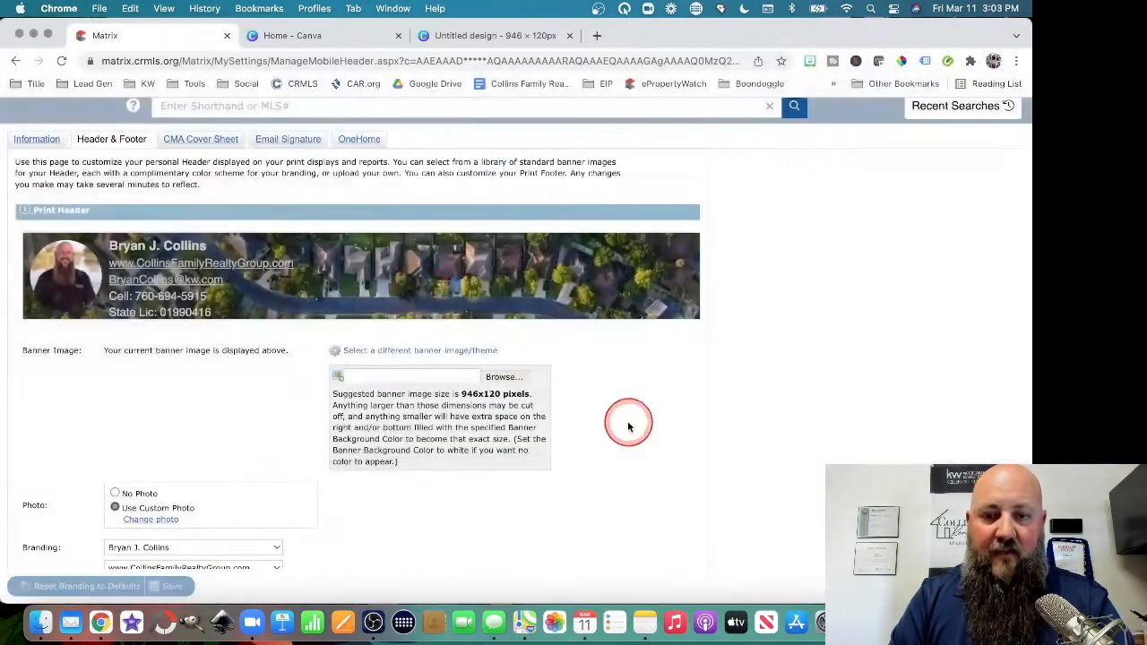
scroll("down", 3)
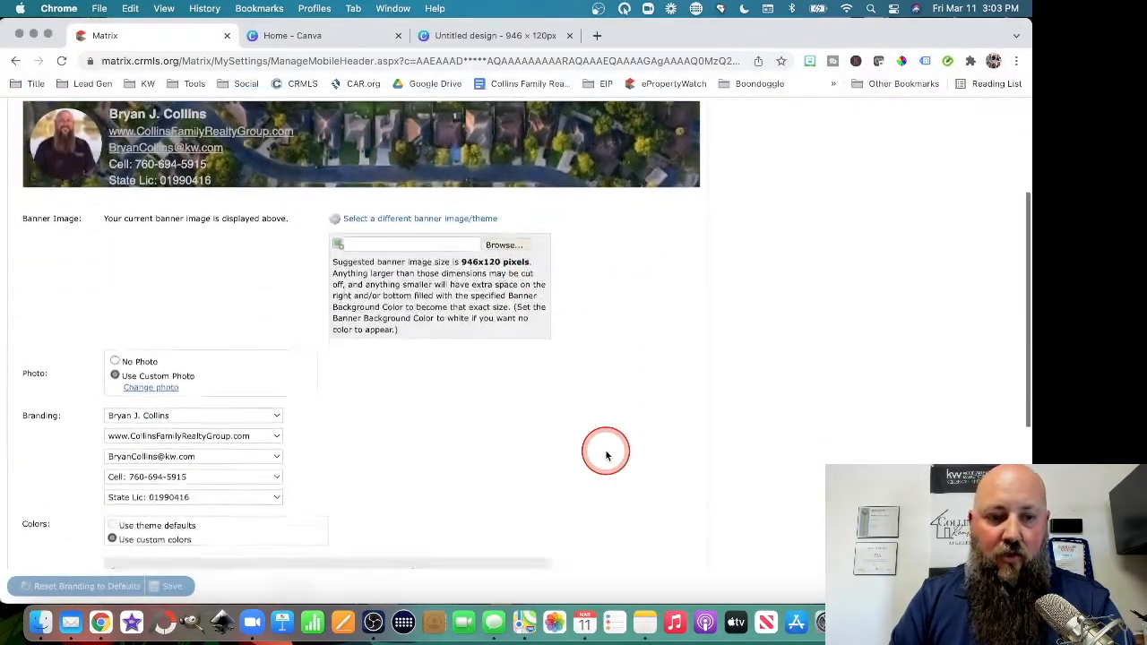
scroll("down", 3)
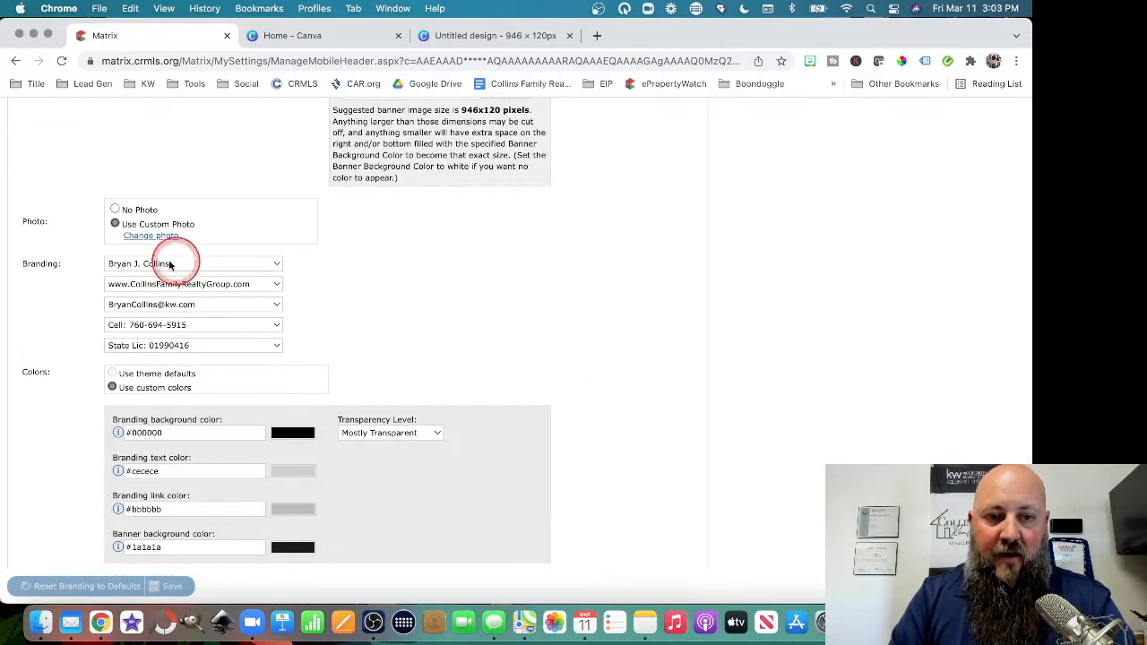
scroll("down", 3)
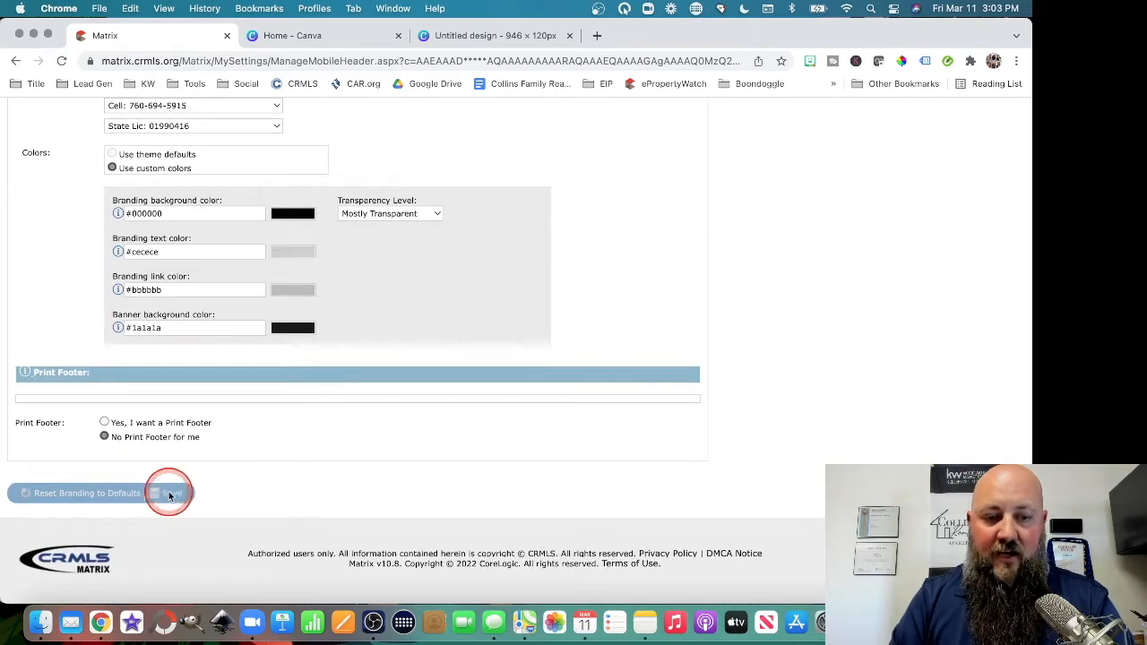
left_click(171, 492)
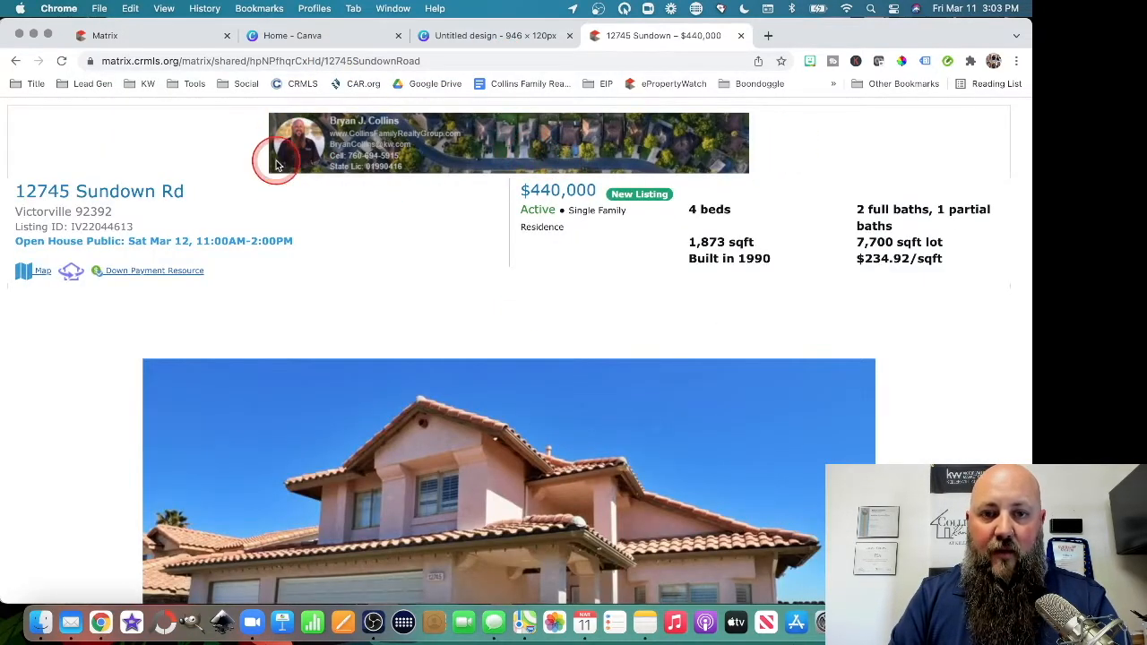
mouse_move(815, 176)
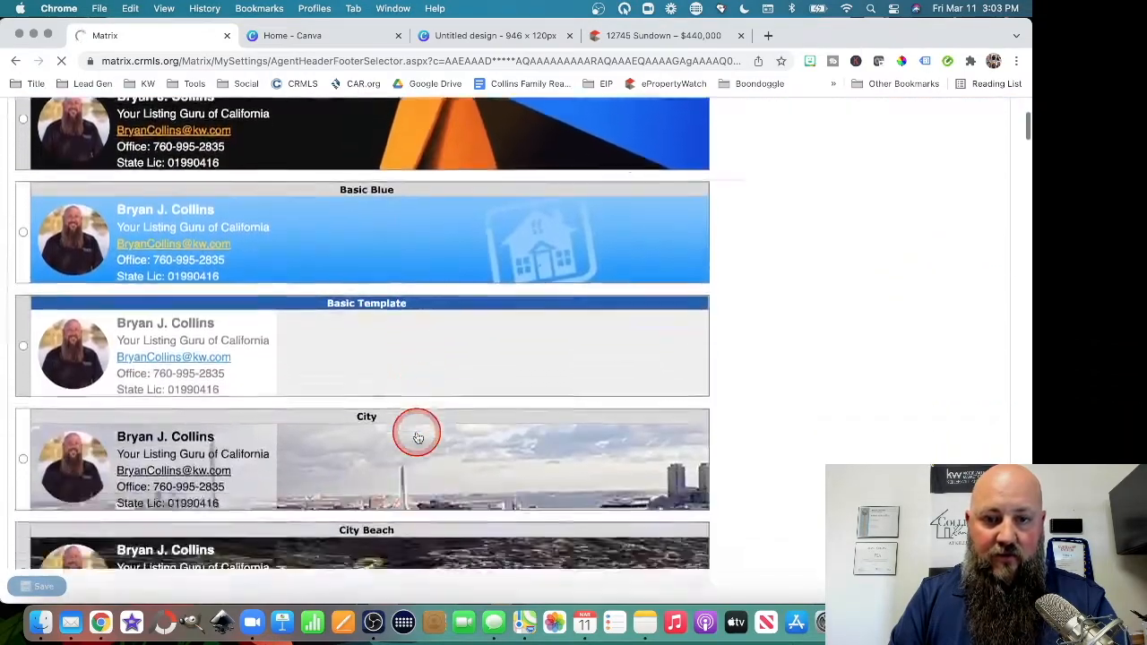
Scroll through the preset header themes such as Mountain Sunset and Neighborhood.
scroll("down", 3)
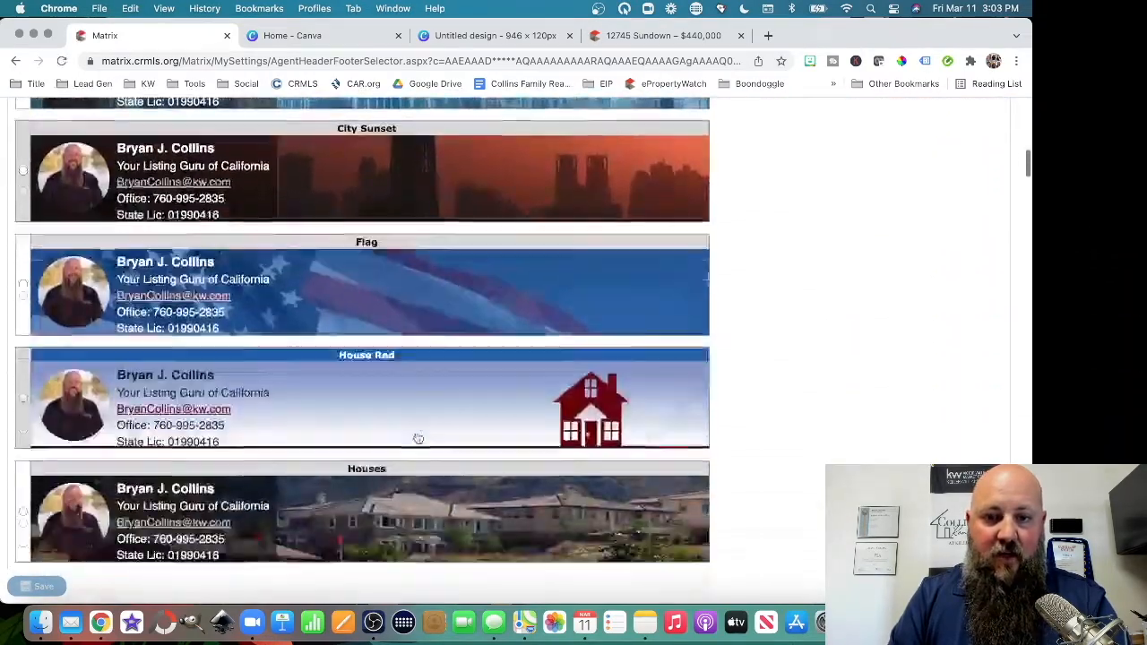
scroll("down", 3)
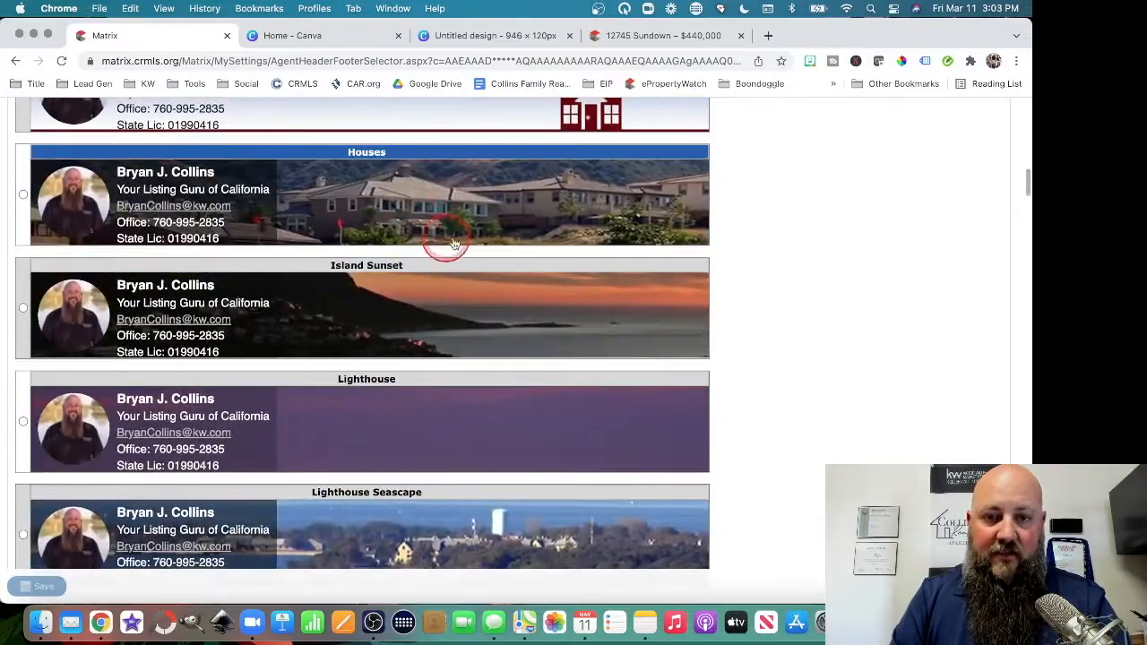
scroll("down", 3)
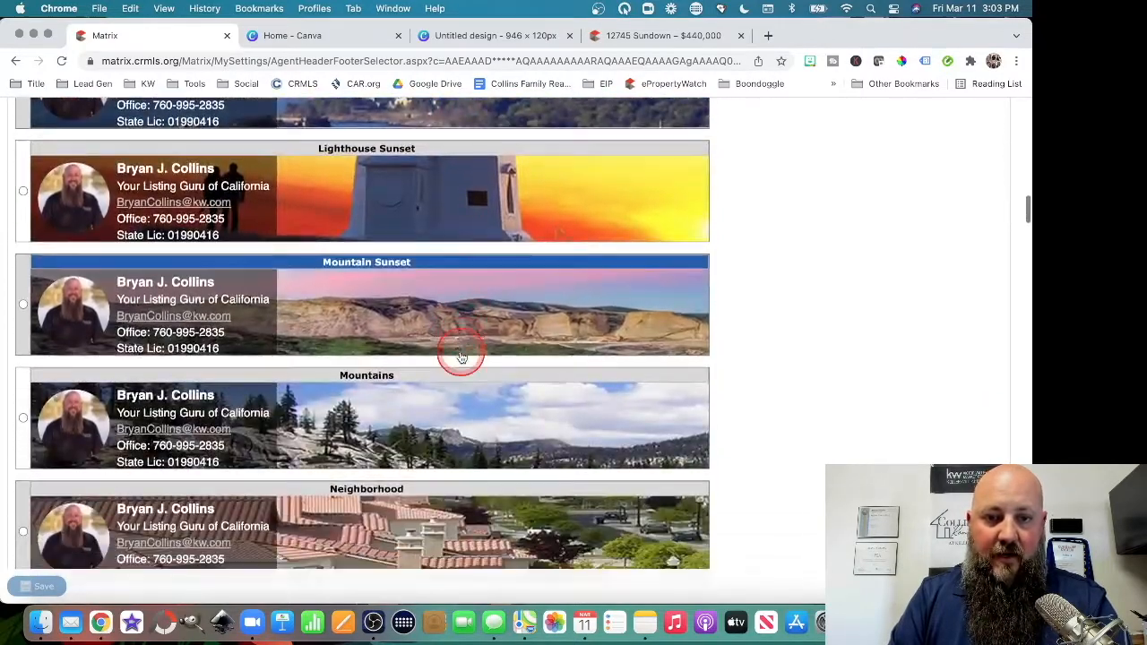
scroll("down", 3)
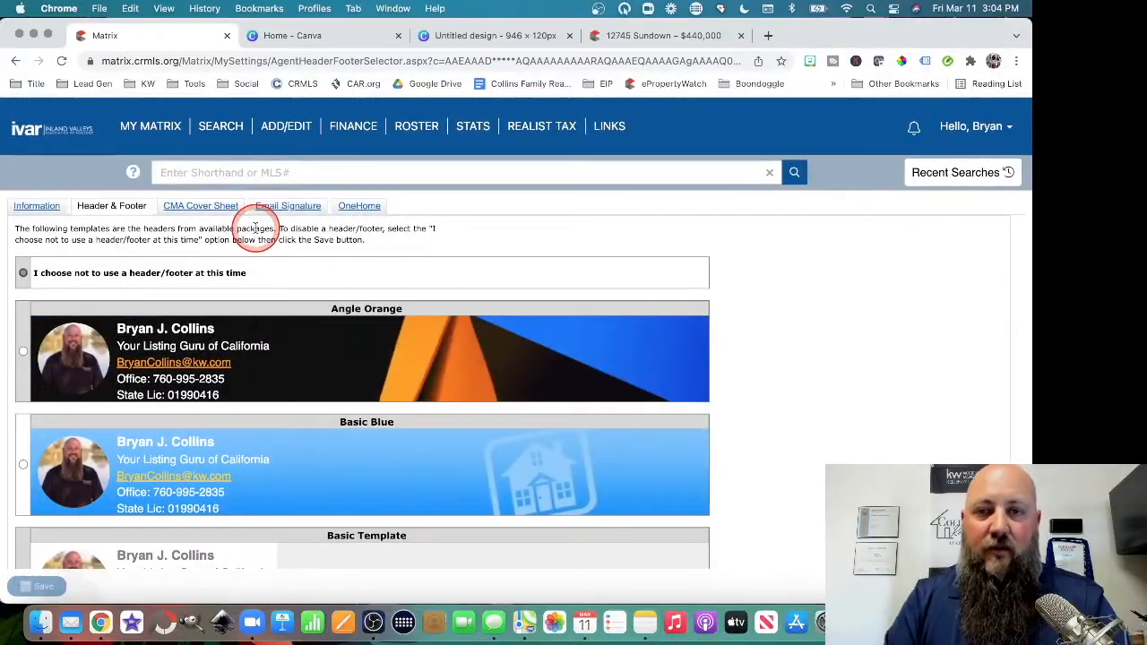
mouse_move(460, 219)
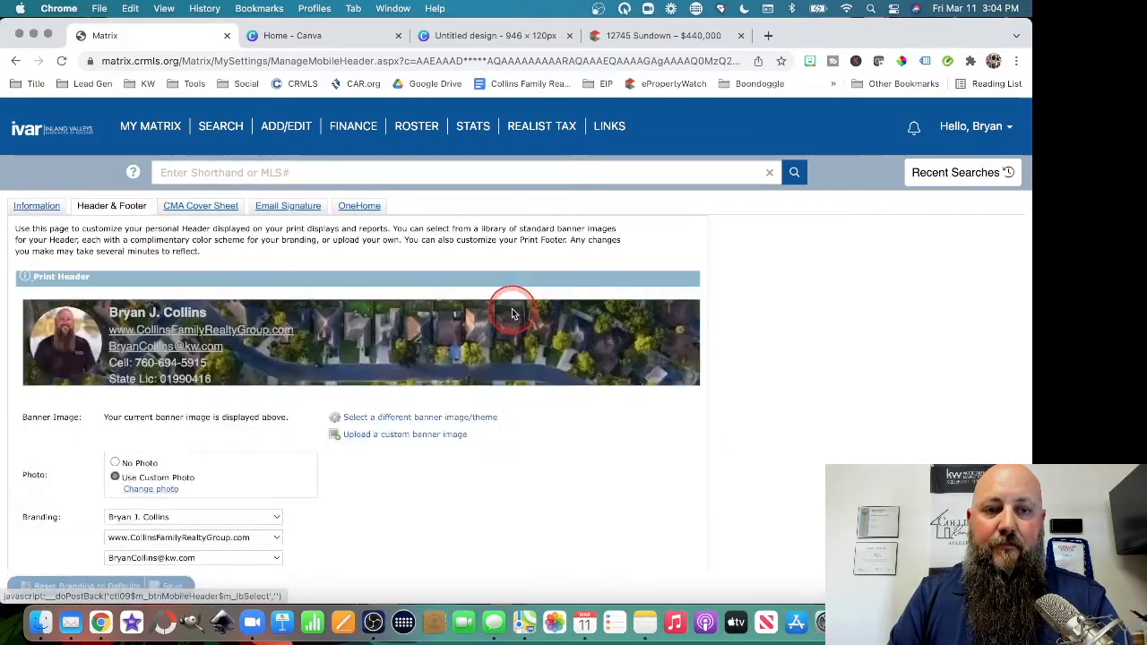
mouse_move(816, 367)
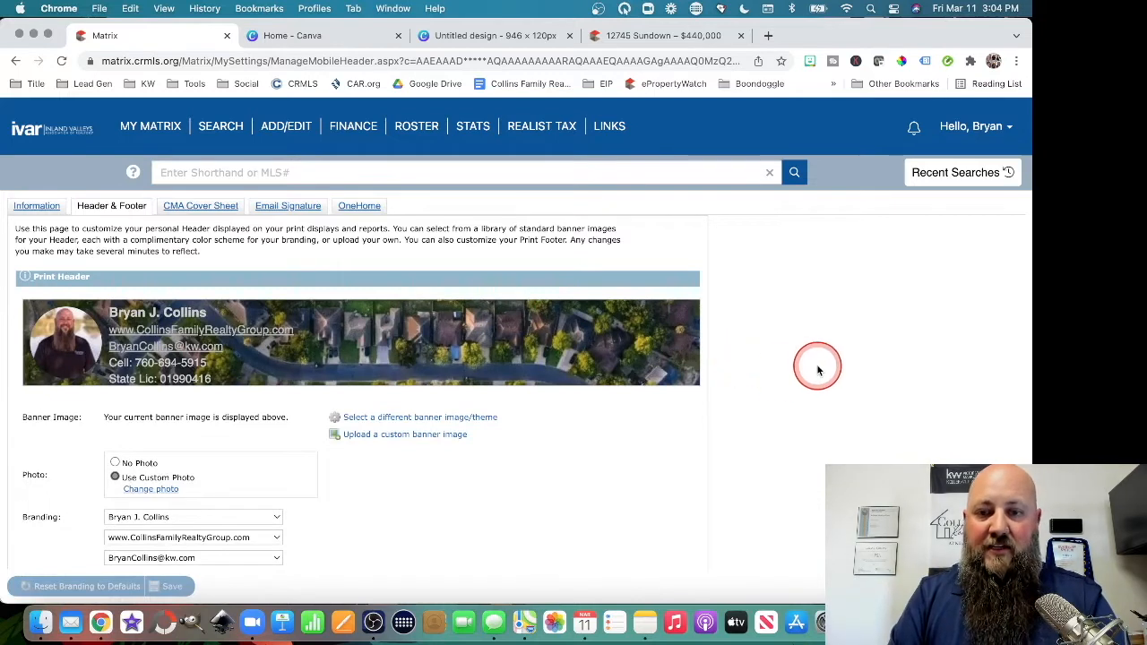
mouse_move(599, 503)
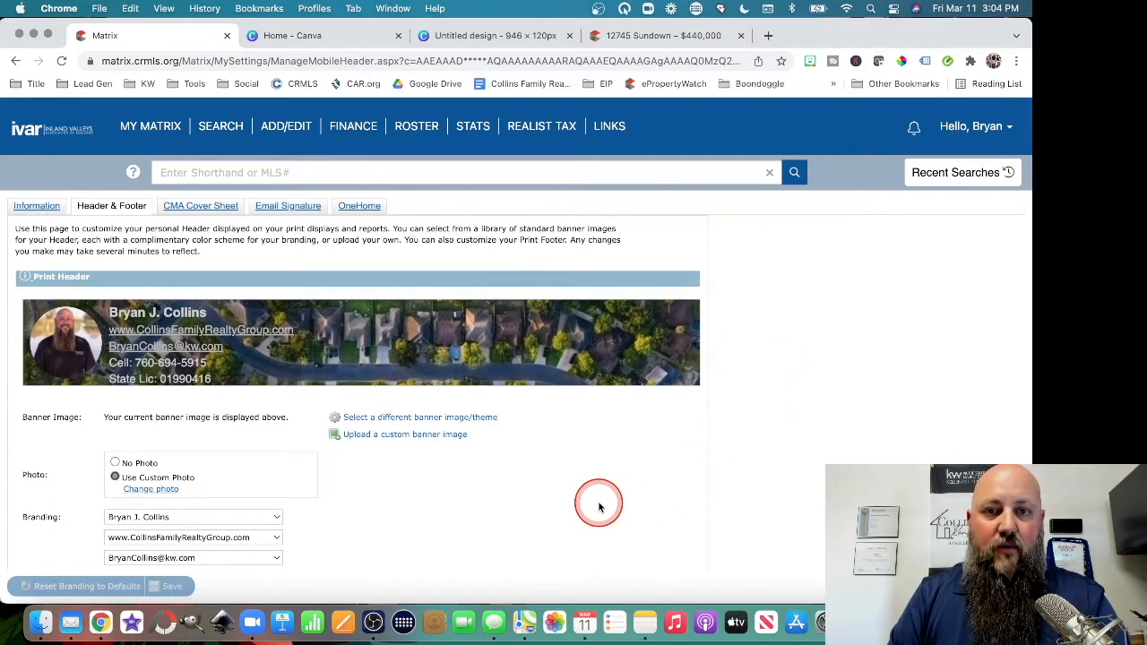